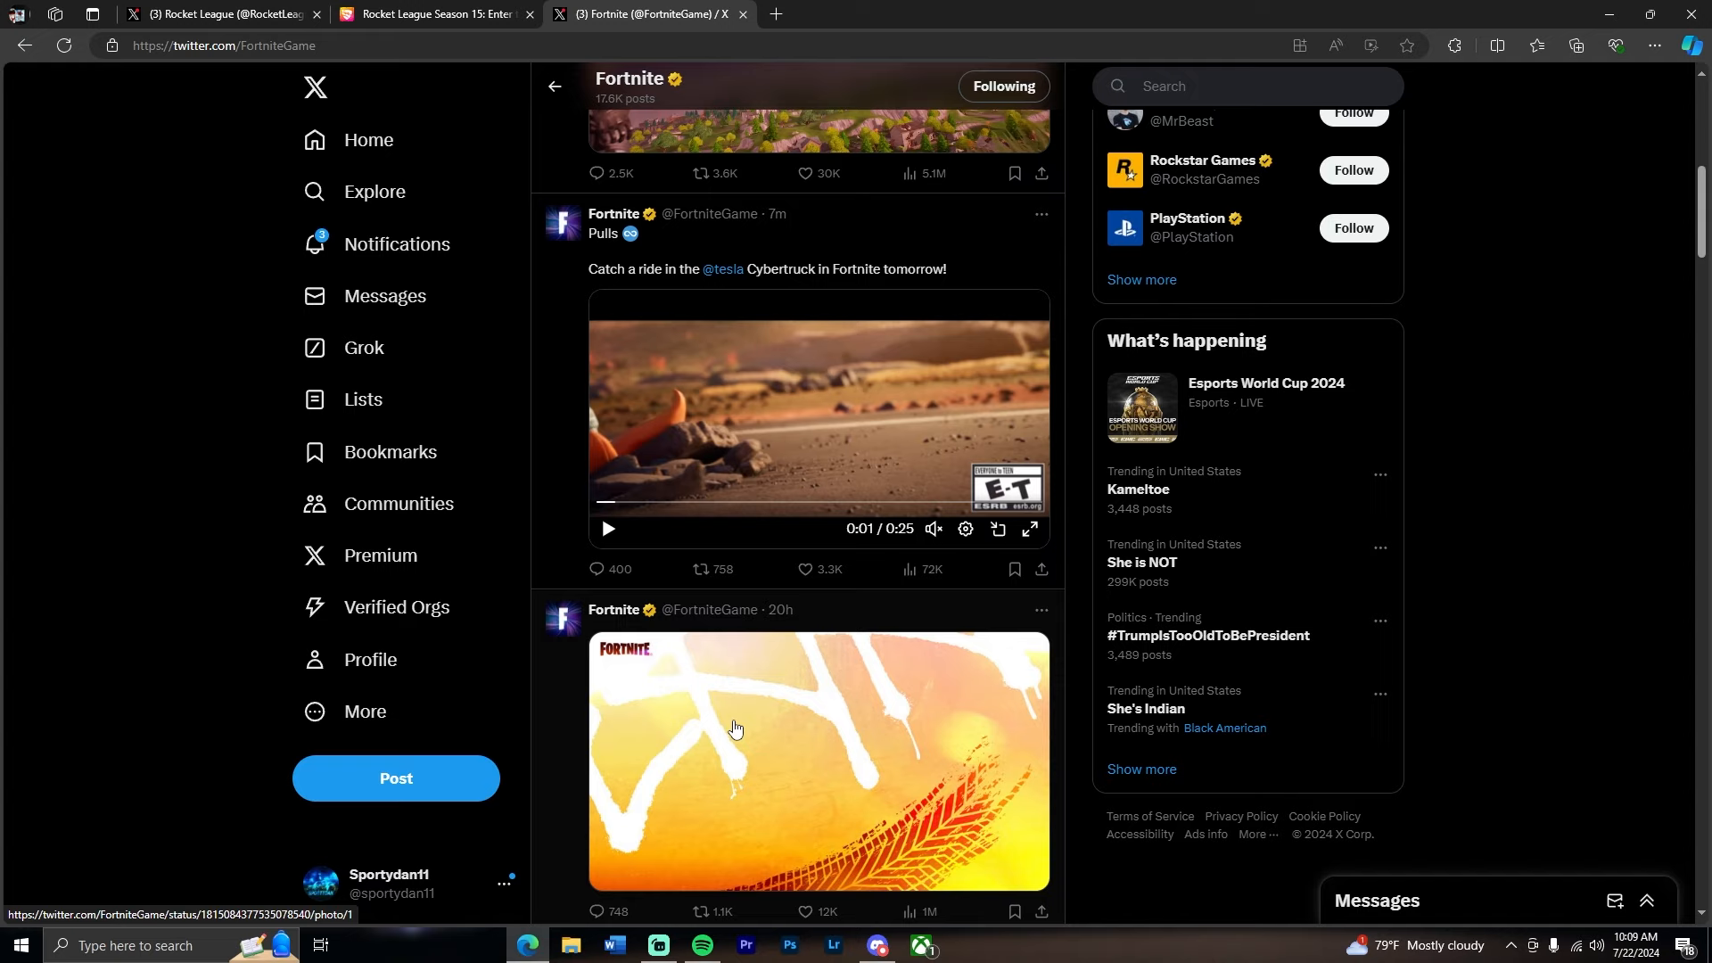
Step: View the Rocket League Cybertruck photo full-size beside its post and replies, then close it
click(701, 569)
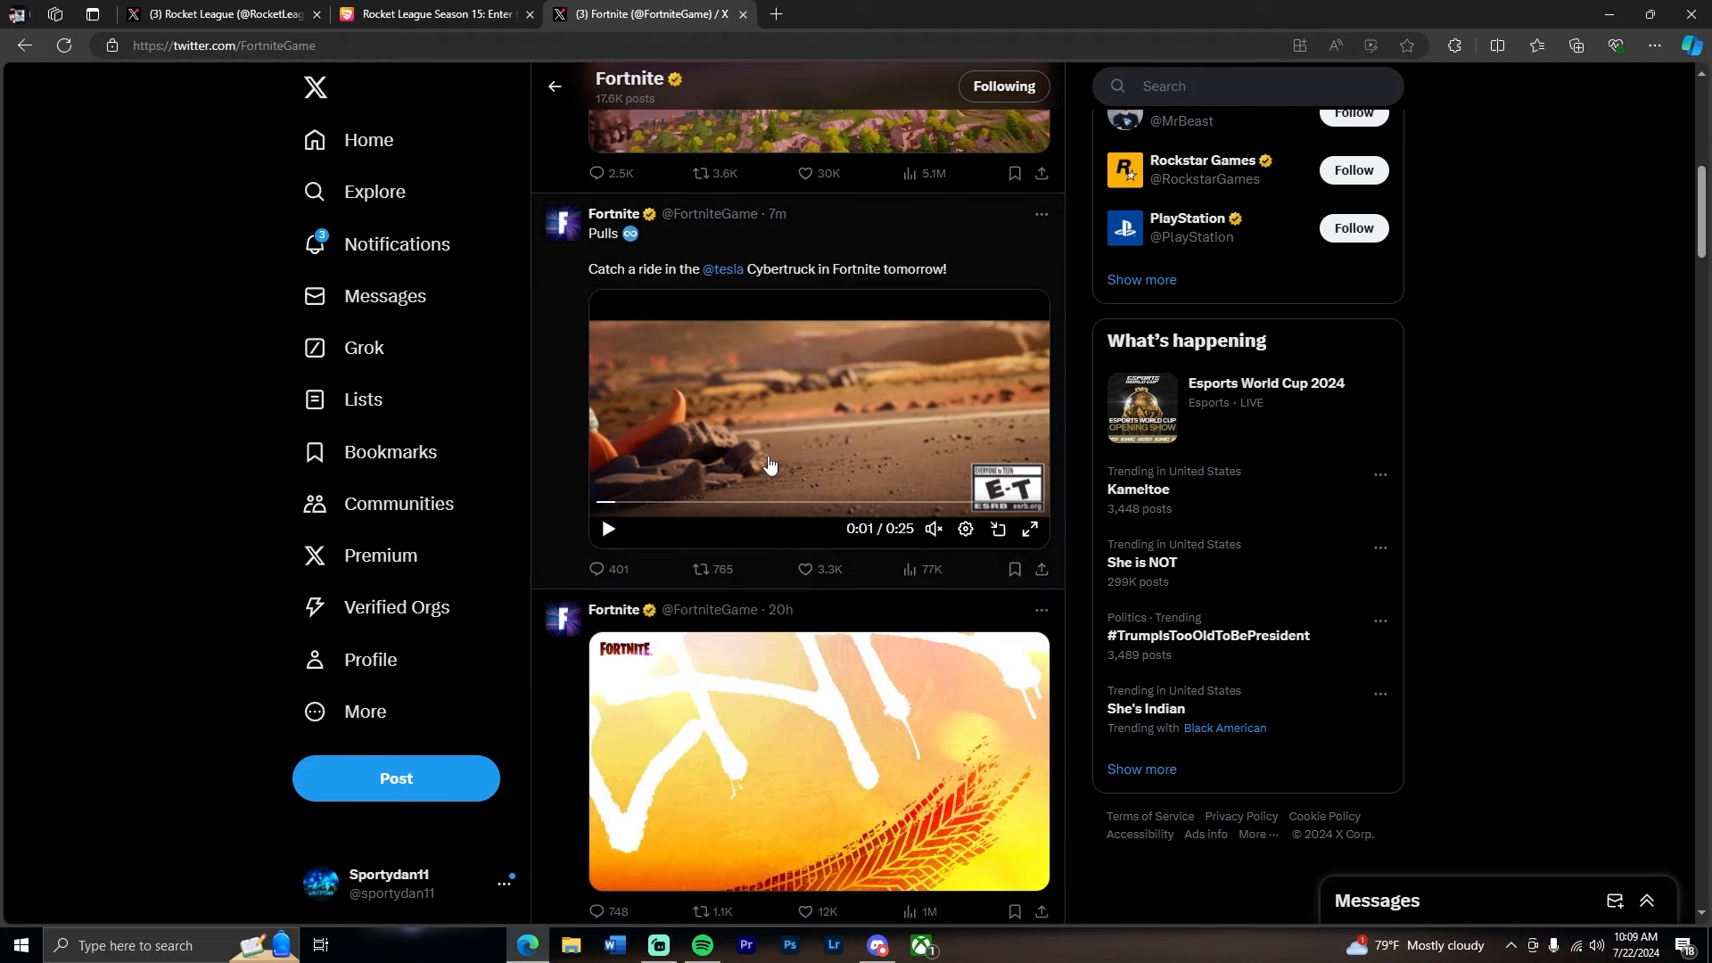
click(223, 13)
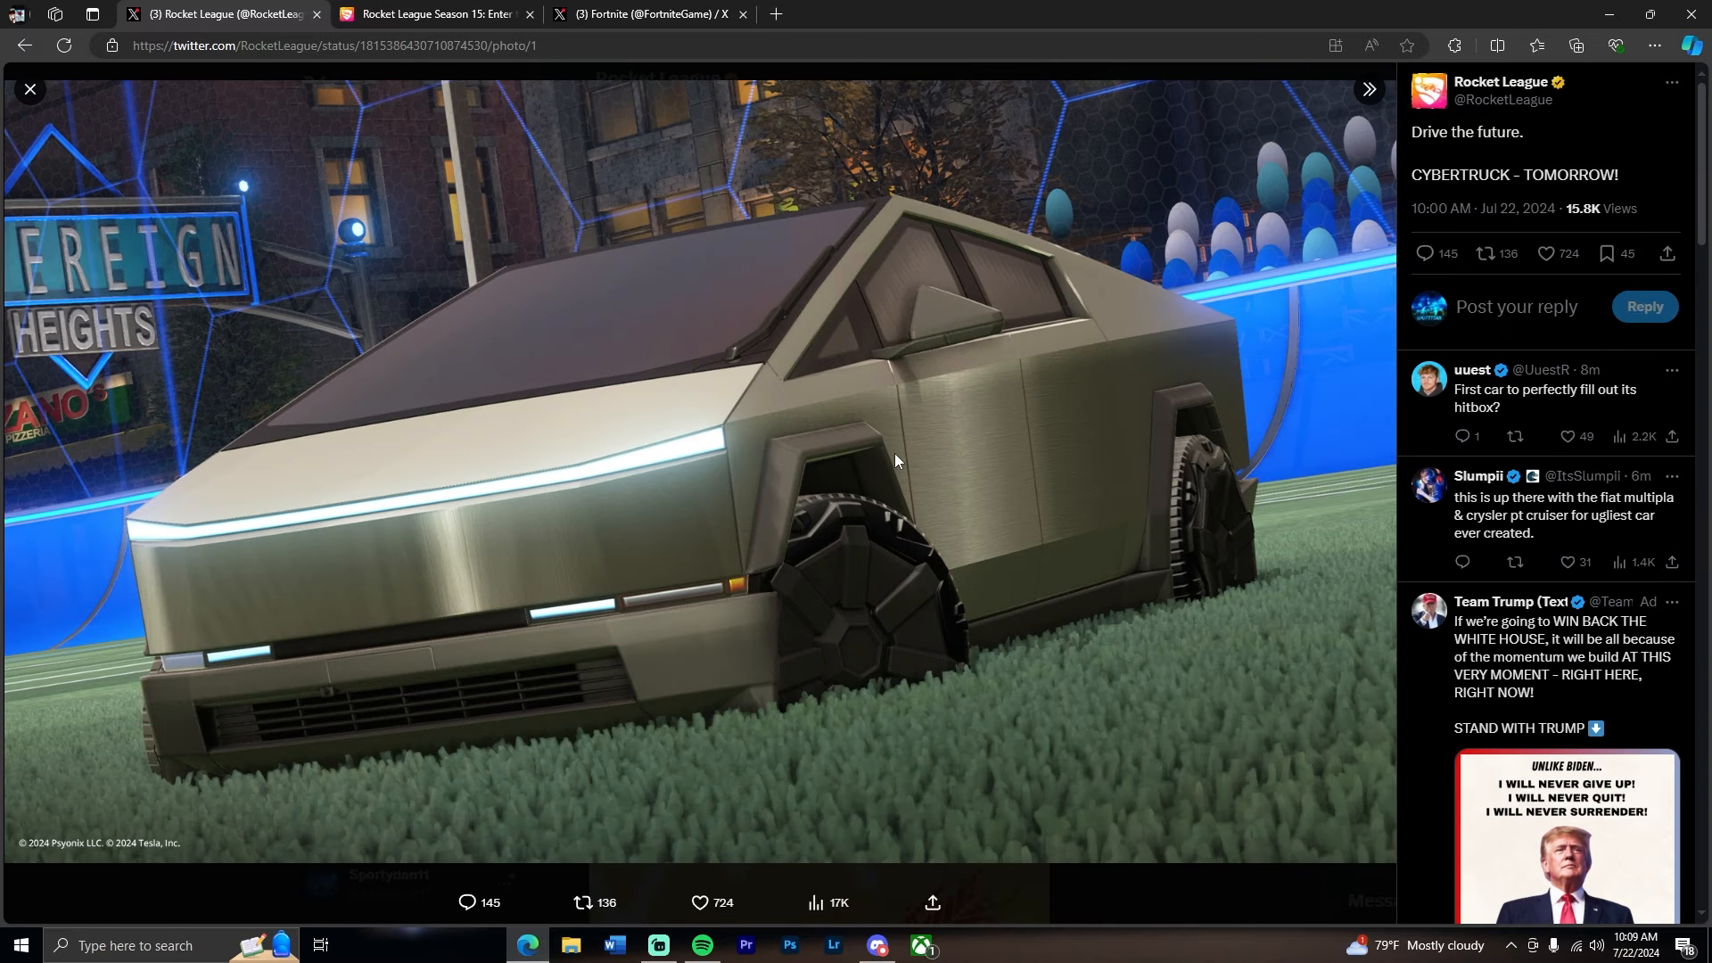
click(1546, 253)
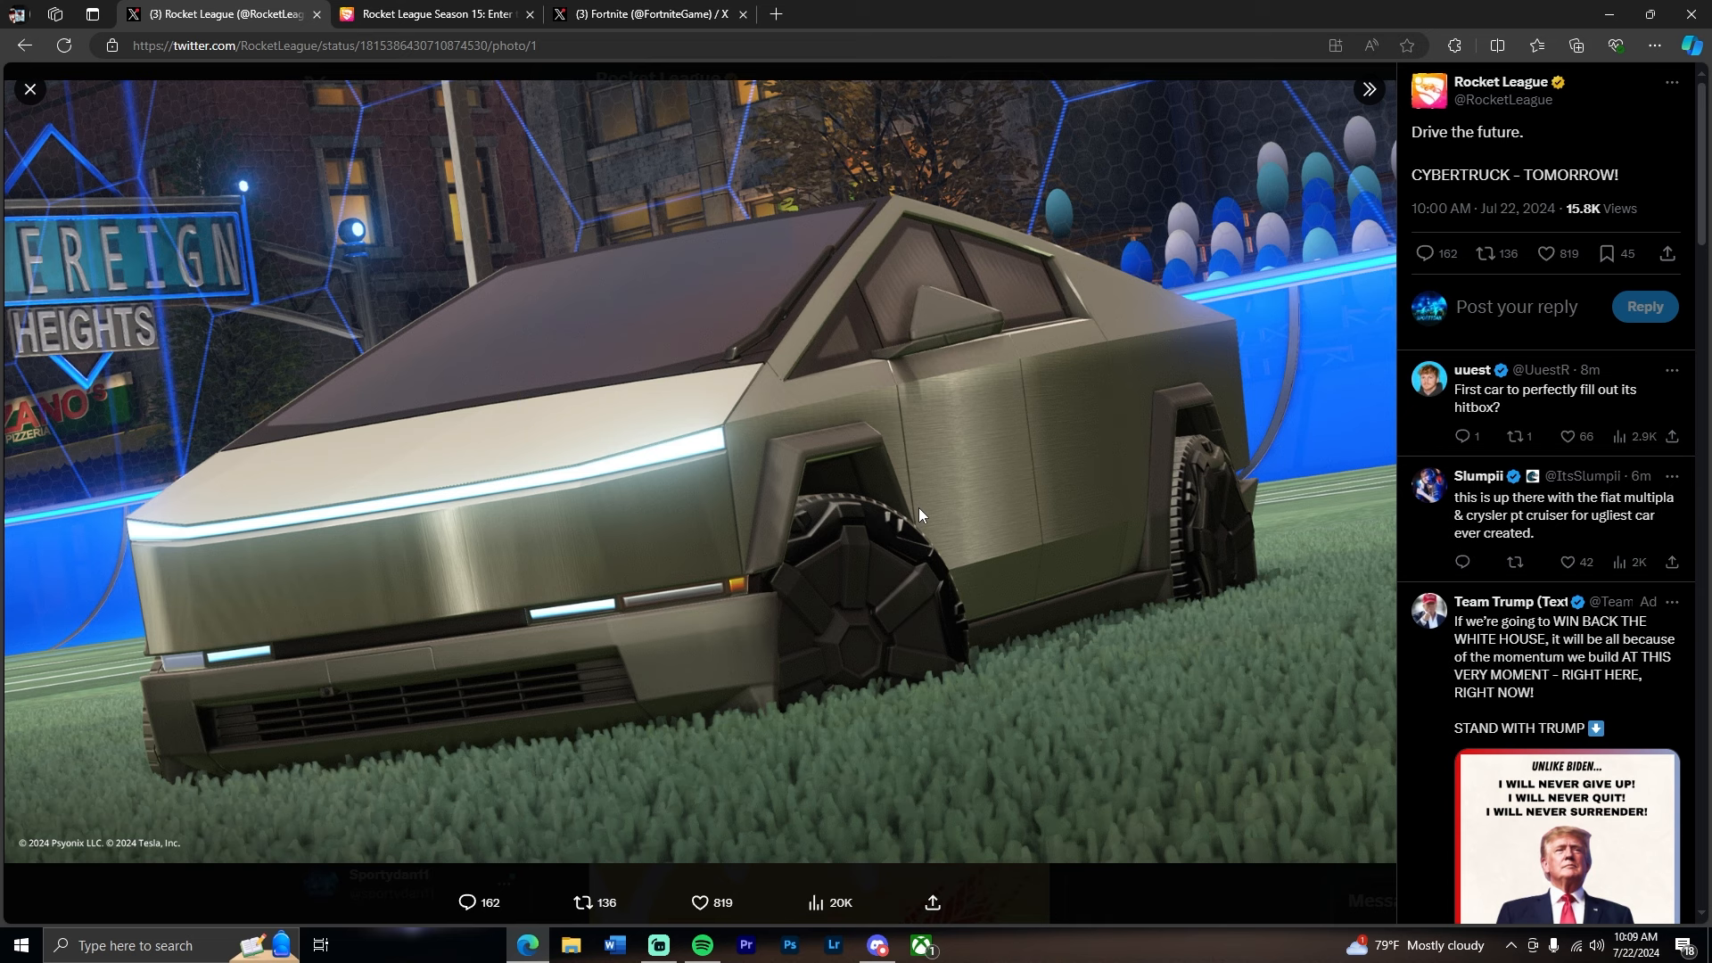
click(1546, 253)
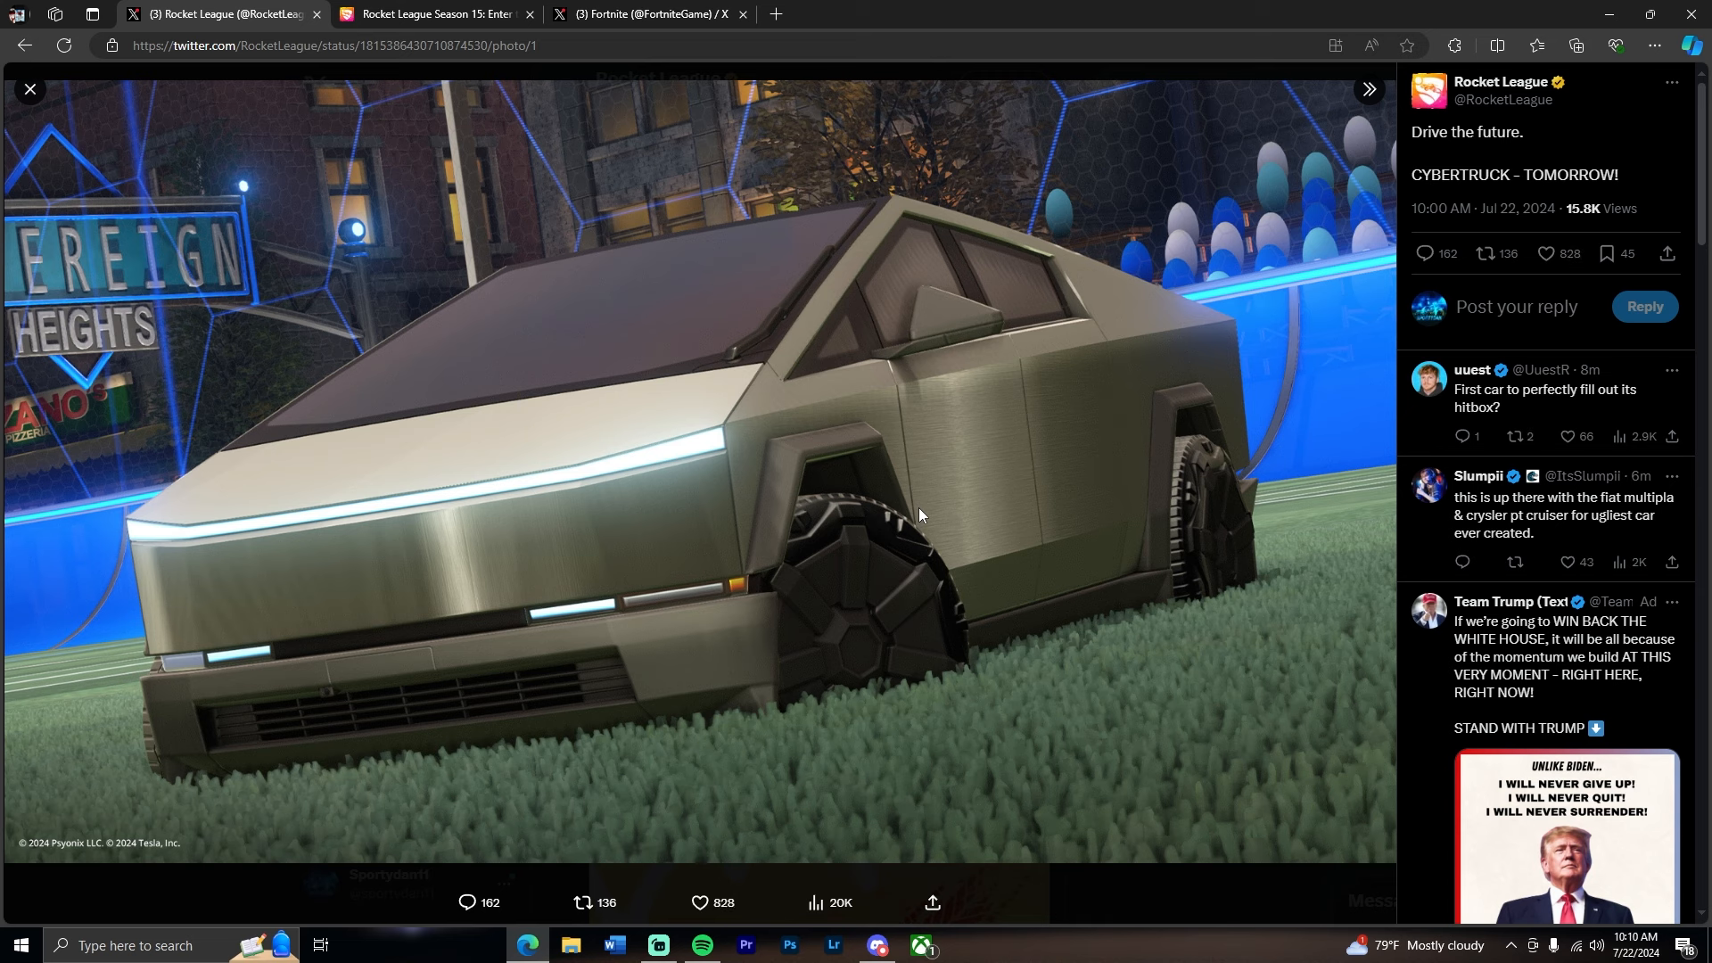
click(29, 89)
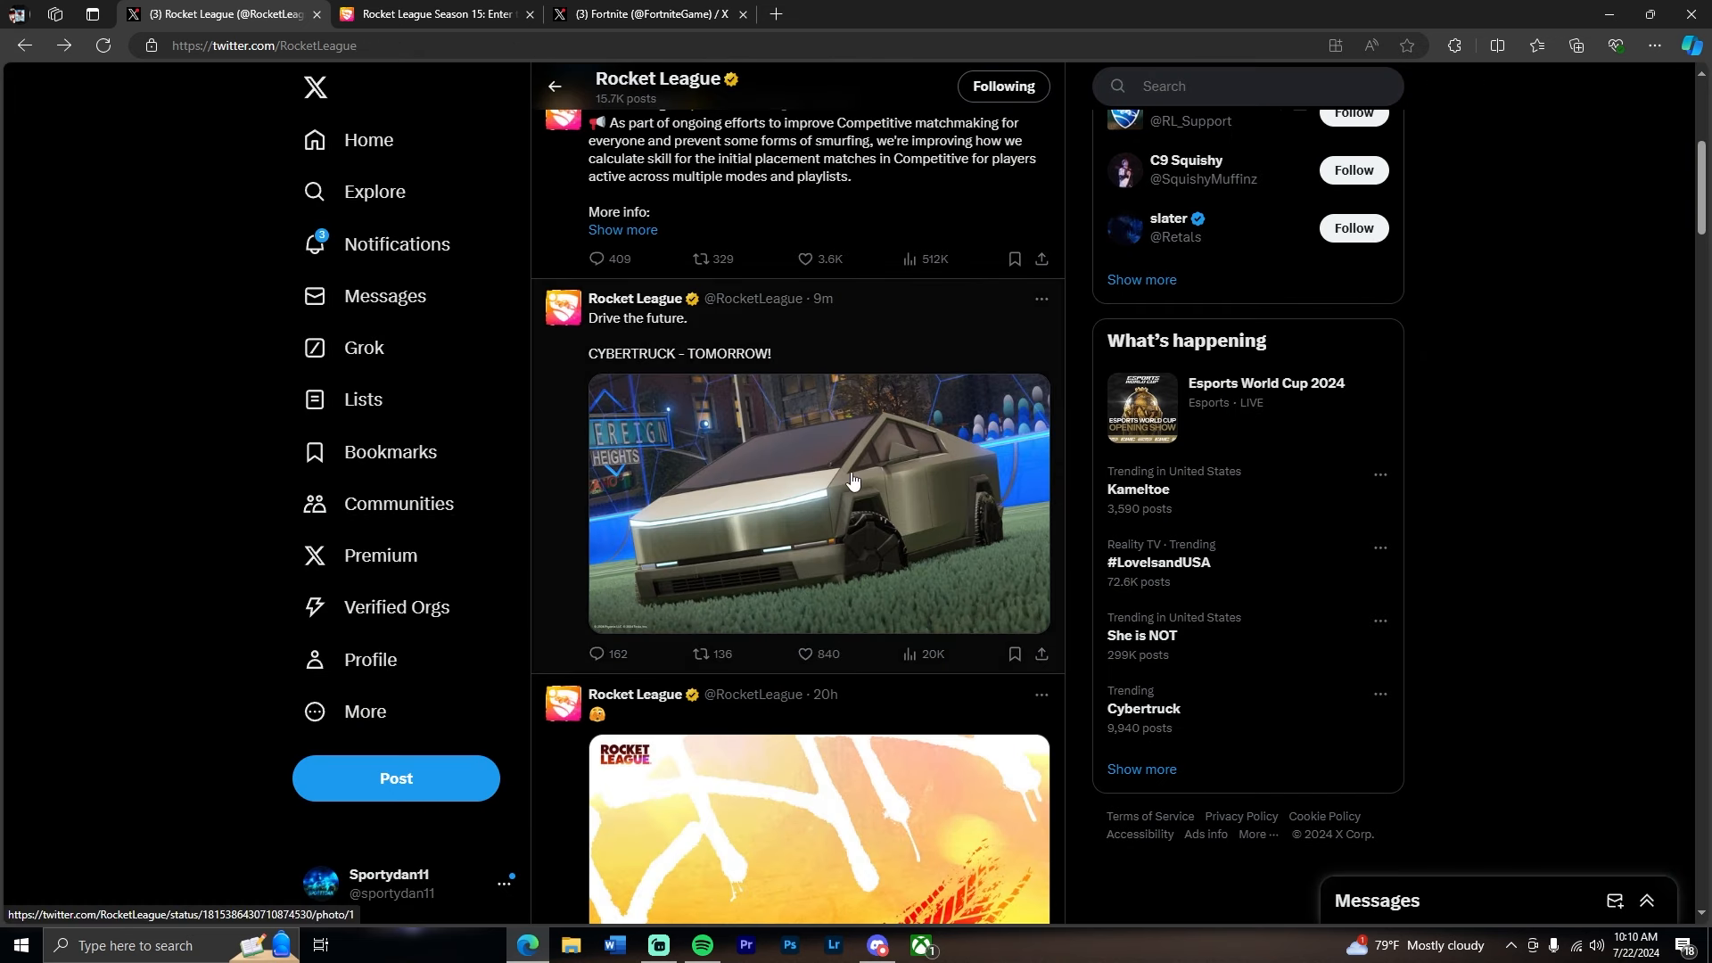
mouse_move(838, 503)
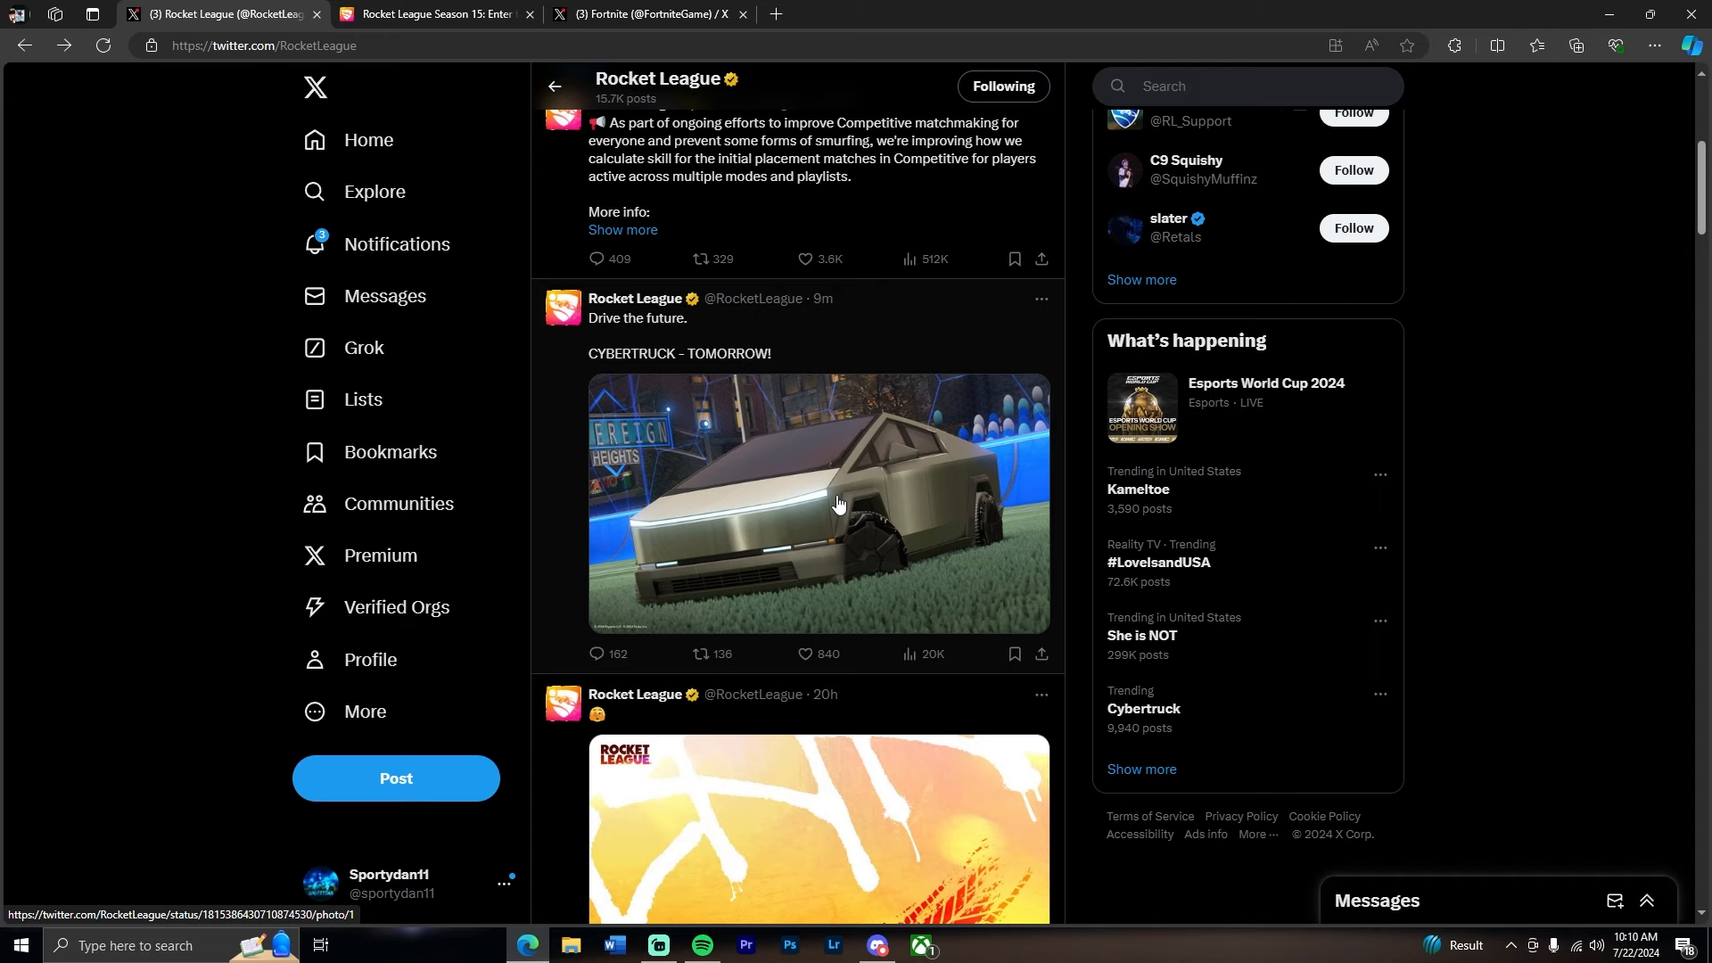
Step: Return to the Fortnite profile and reopen the Cybertruck teaser photo full-size
click(643, 14)
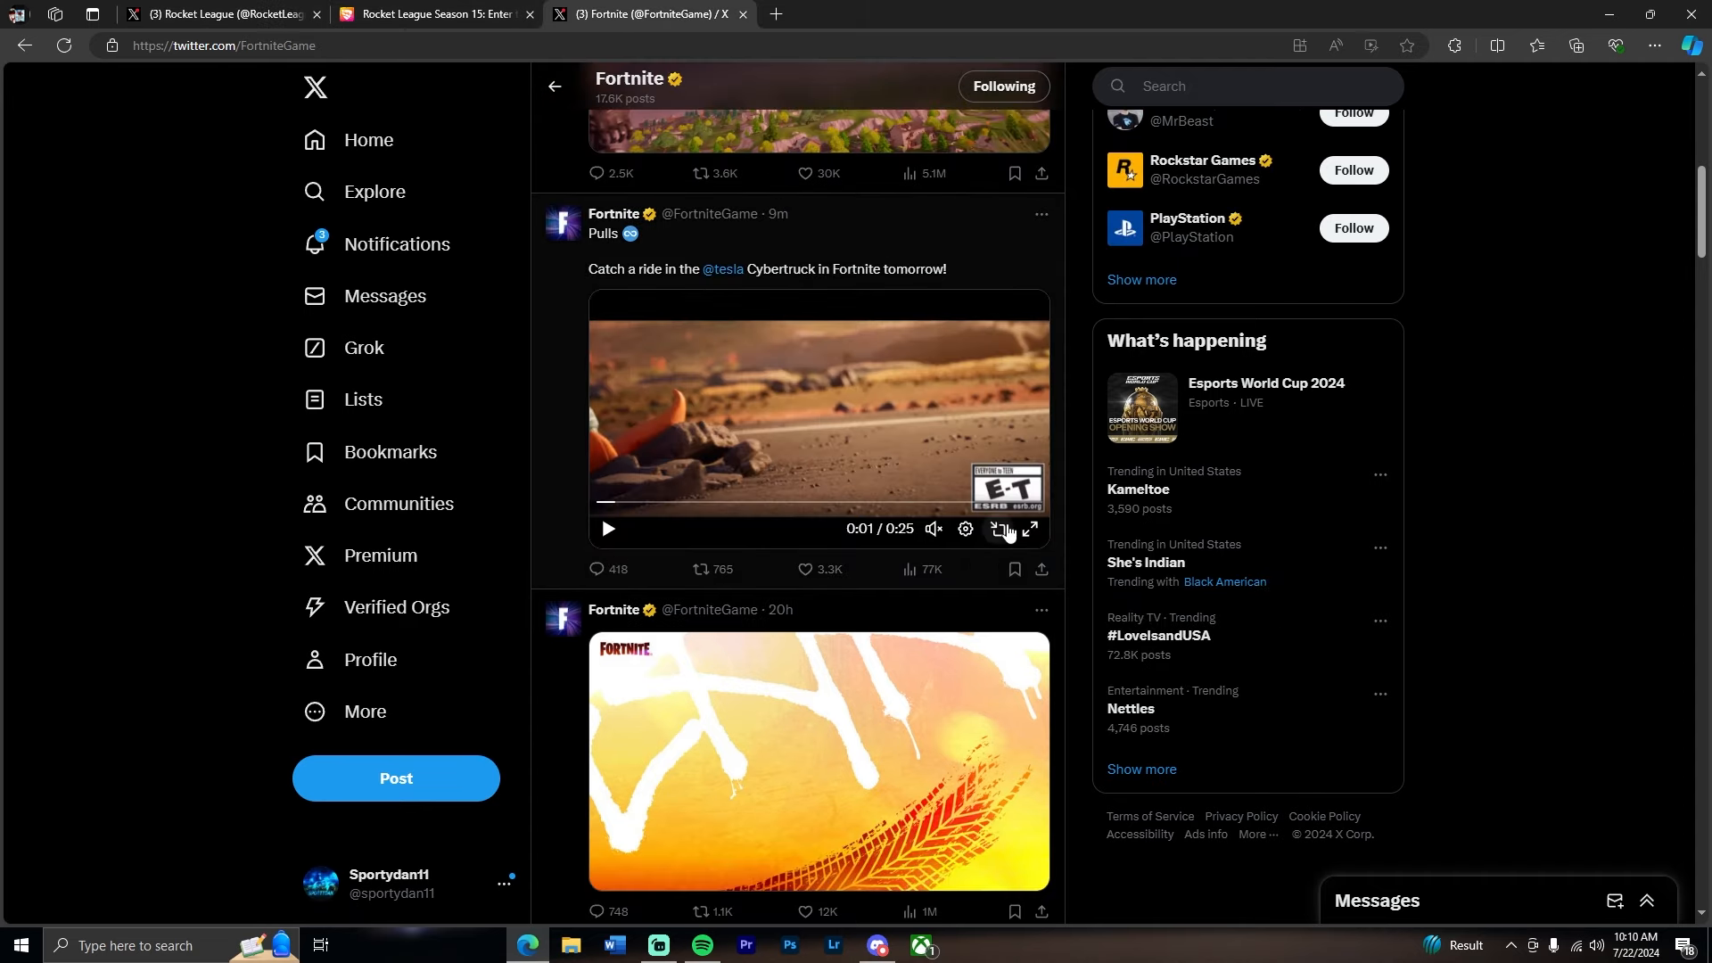
mouse_move(1006, 535)
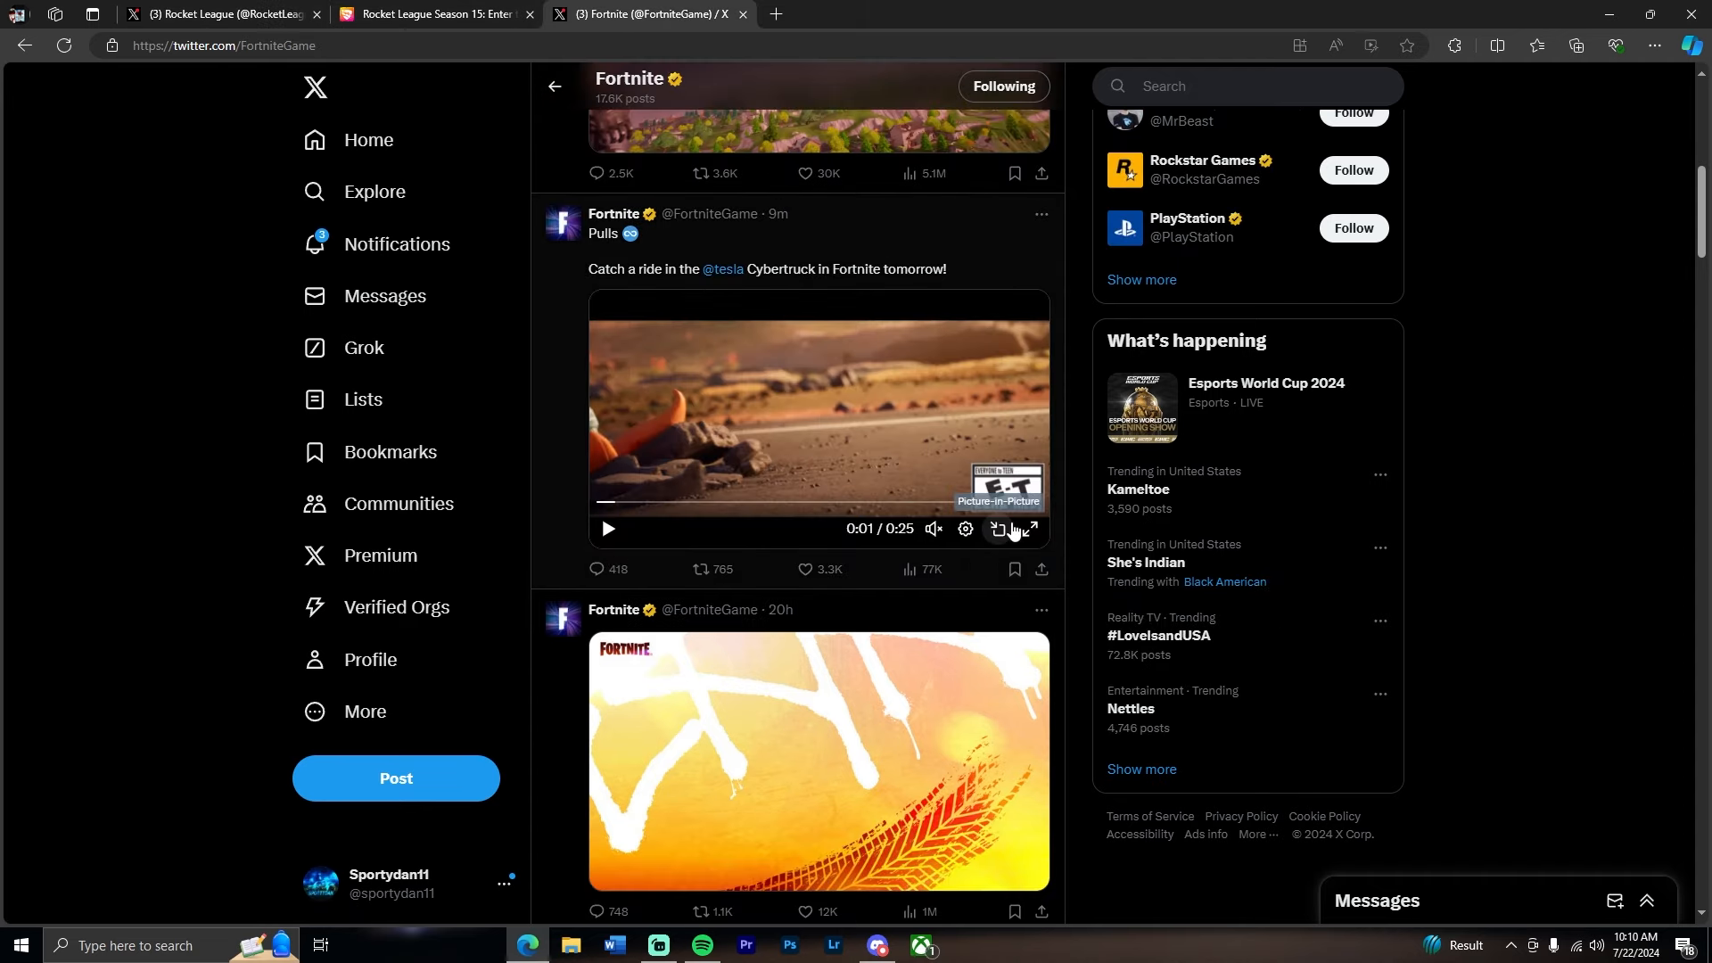
click(1034, 529)
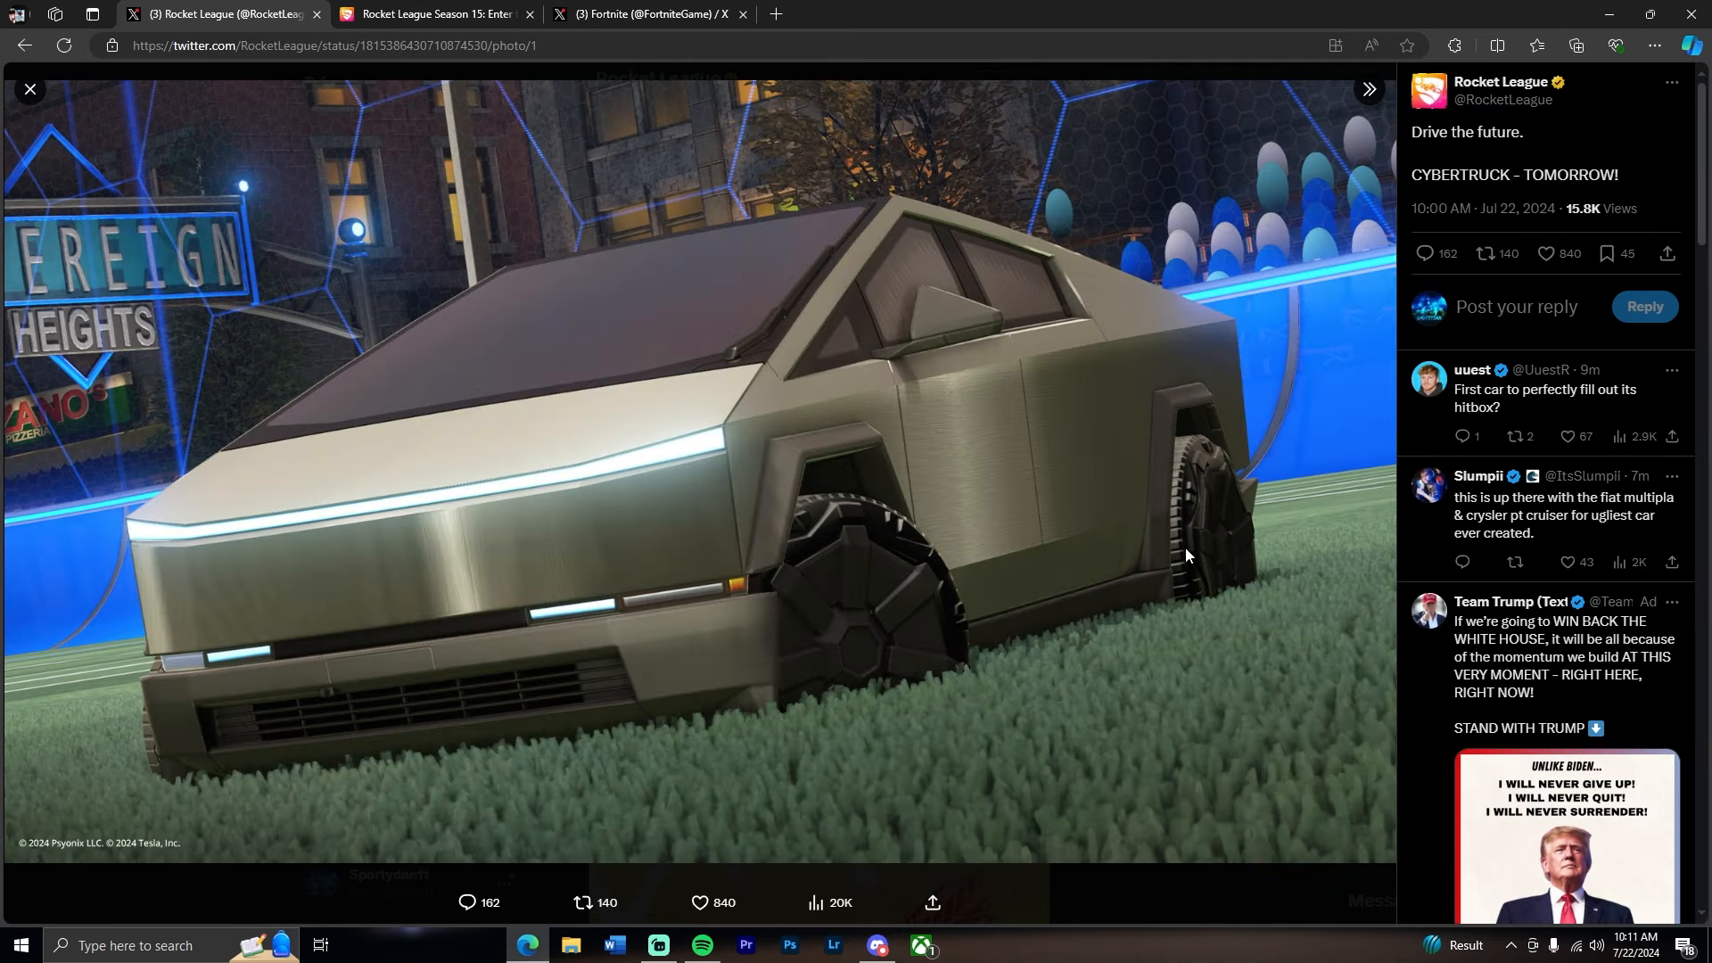
click(1546, 253)
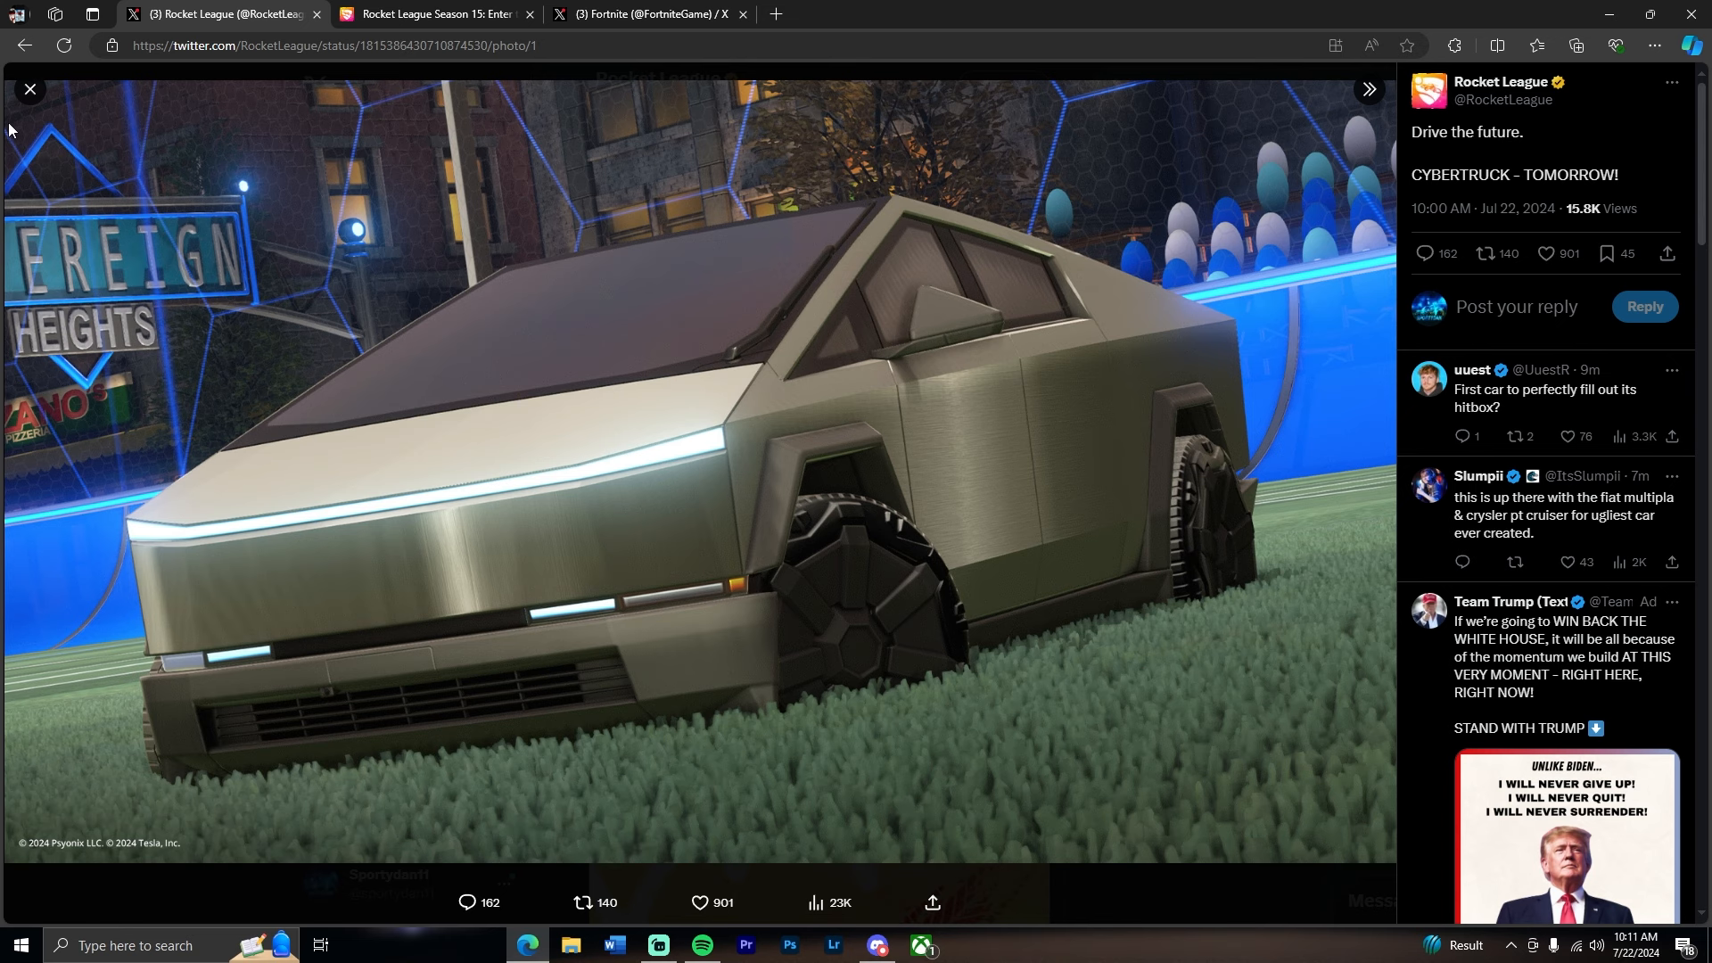
click(30, 89)
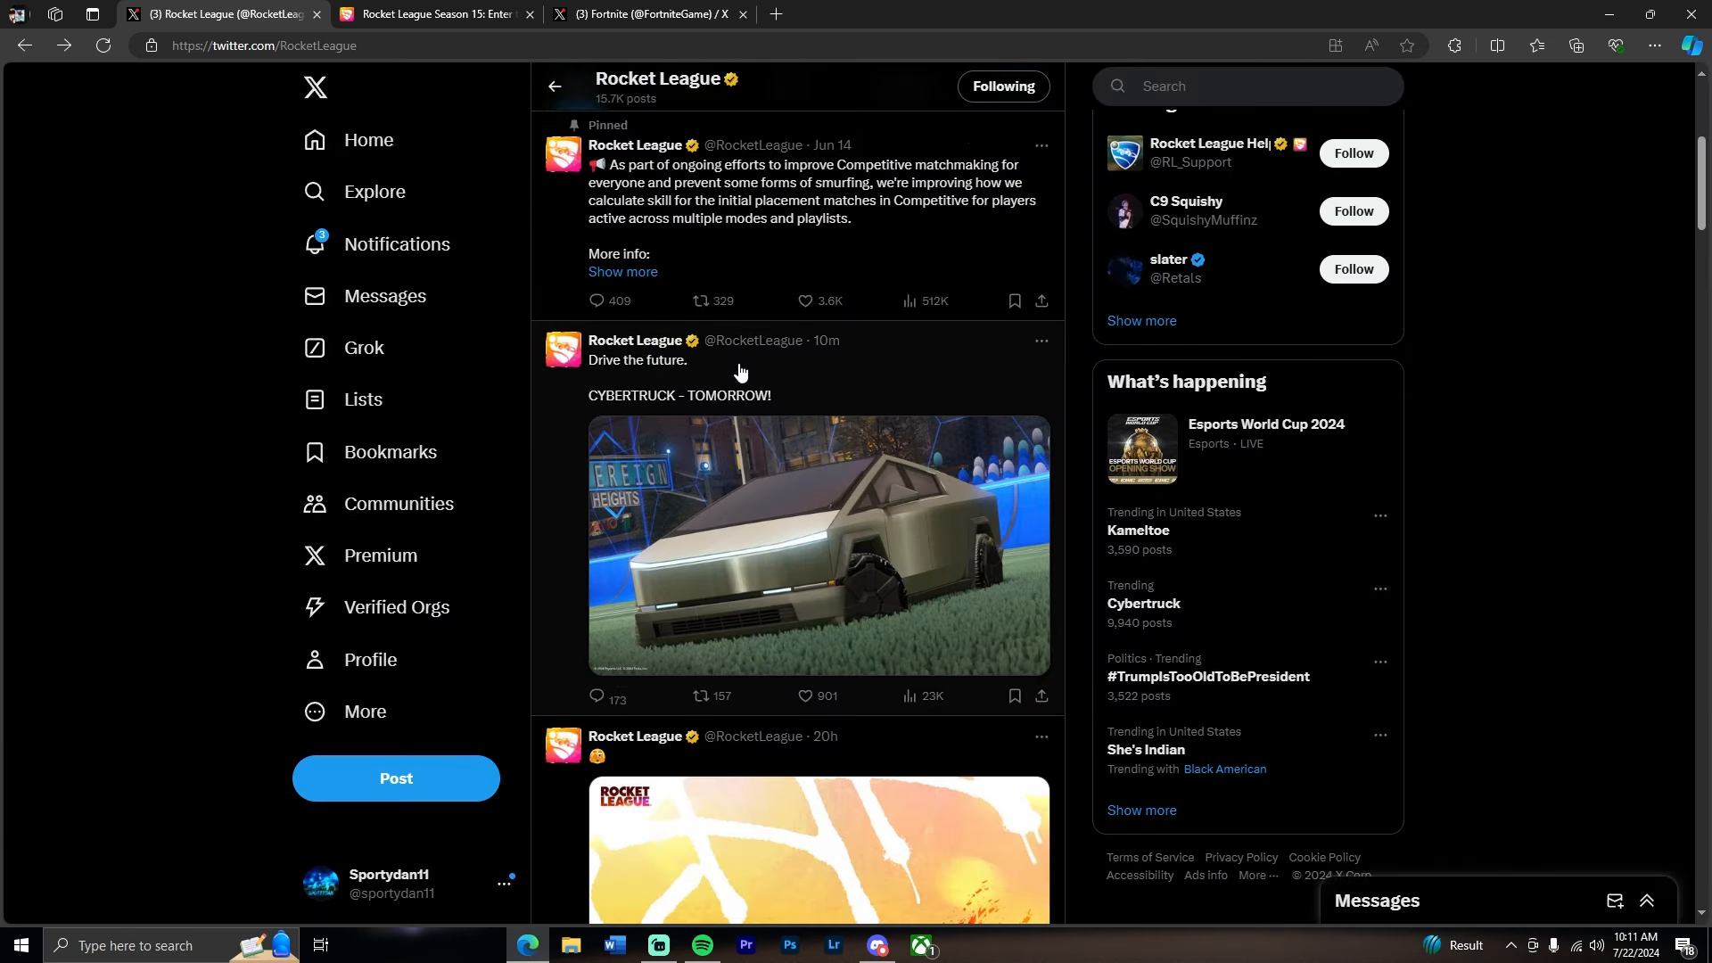
click(434, 14)
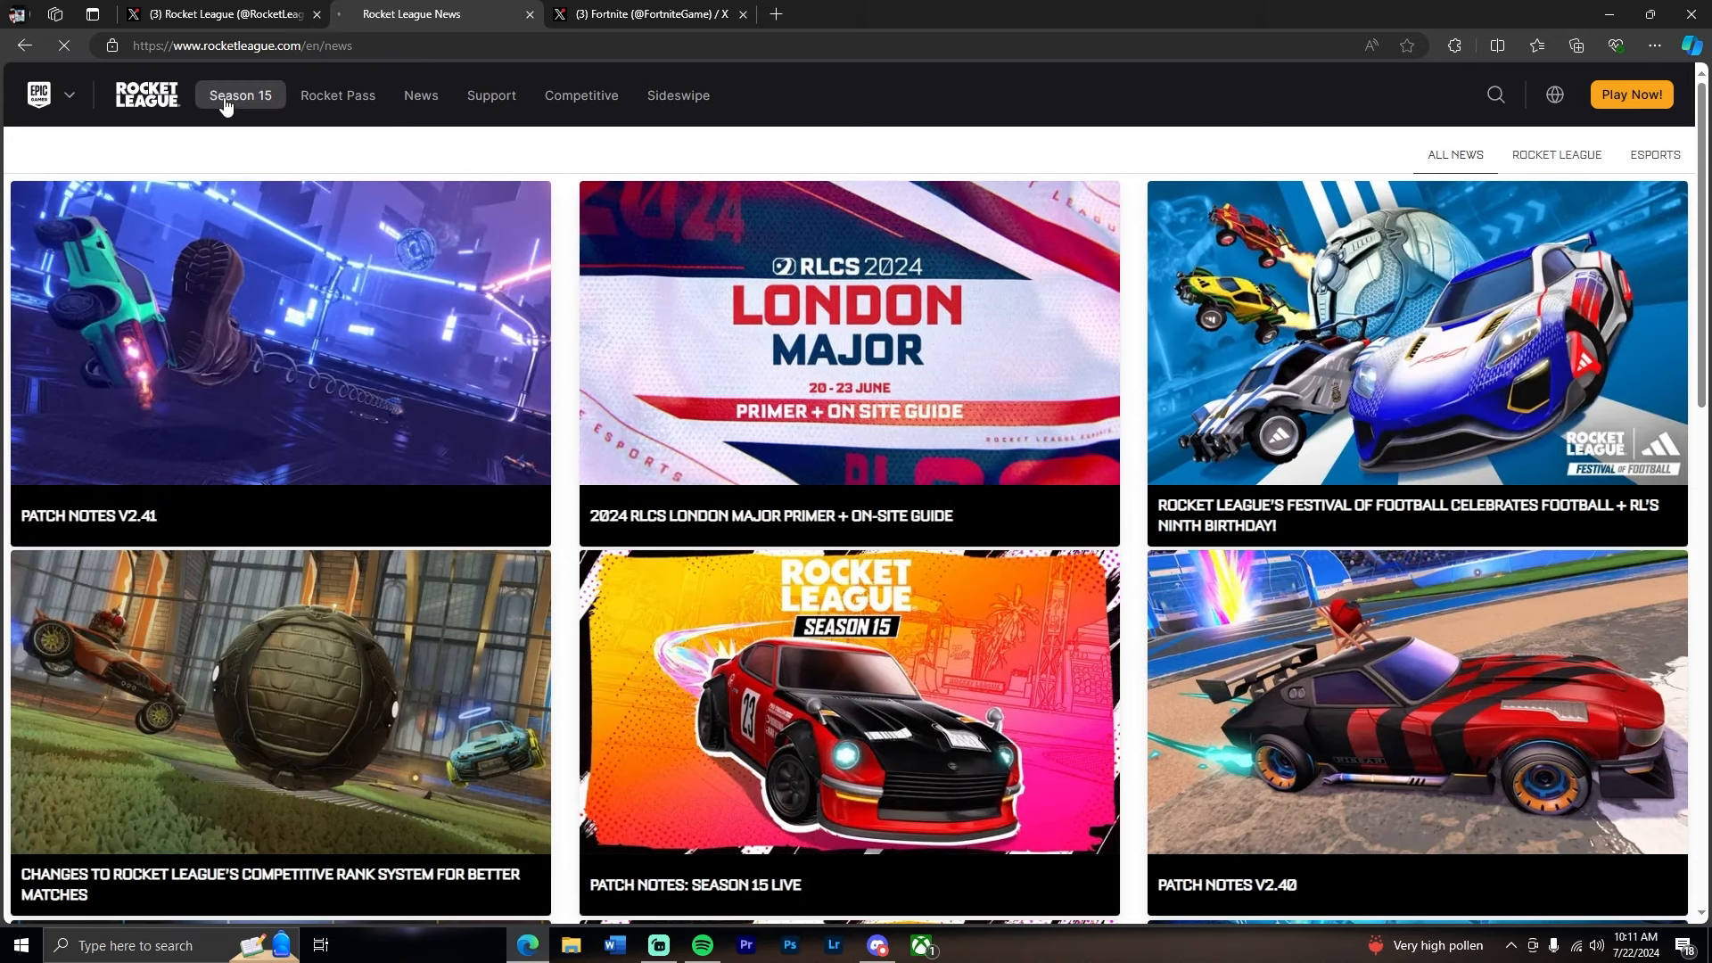
click(205, 14)
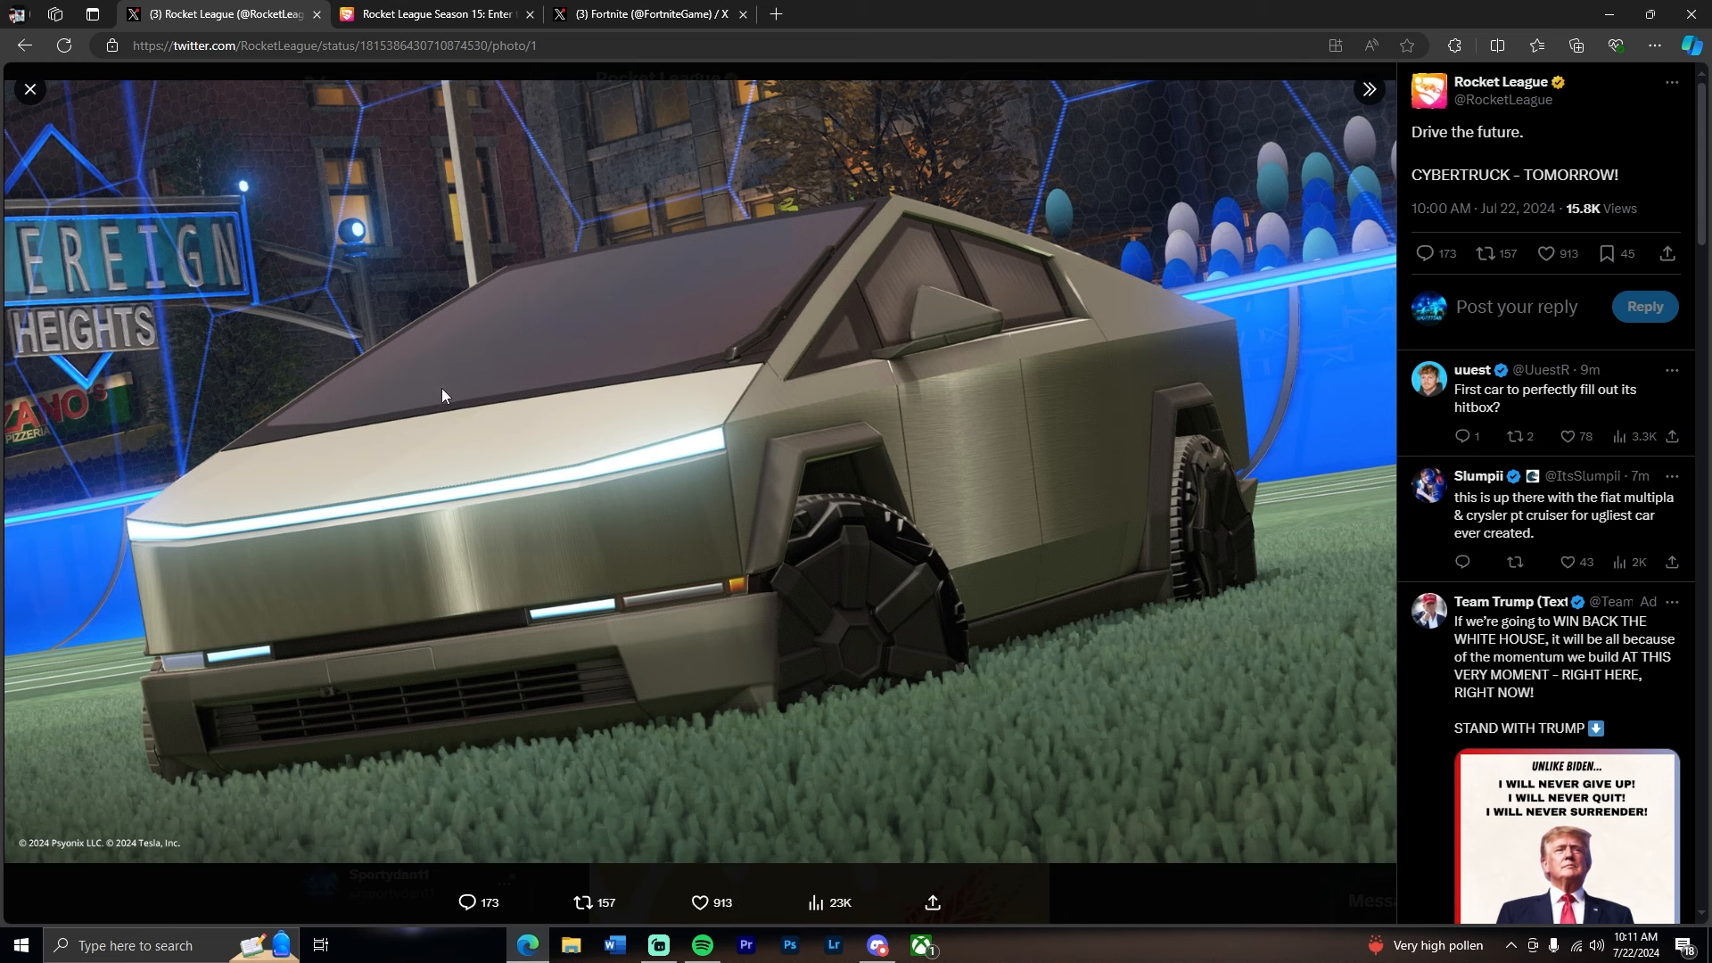
mouse_move(1229, 182)
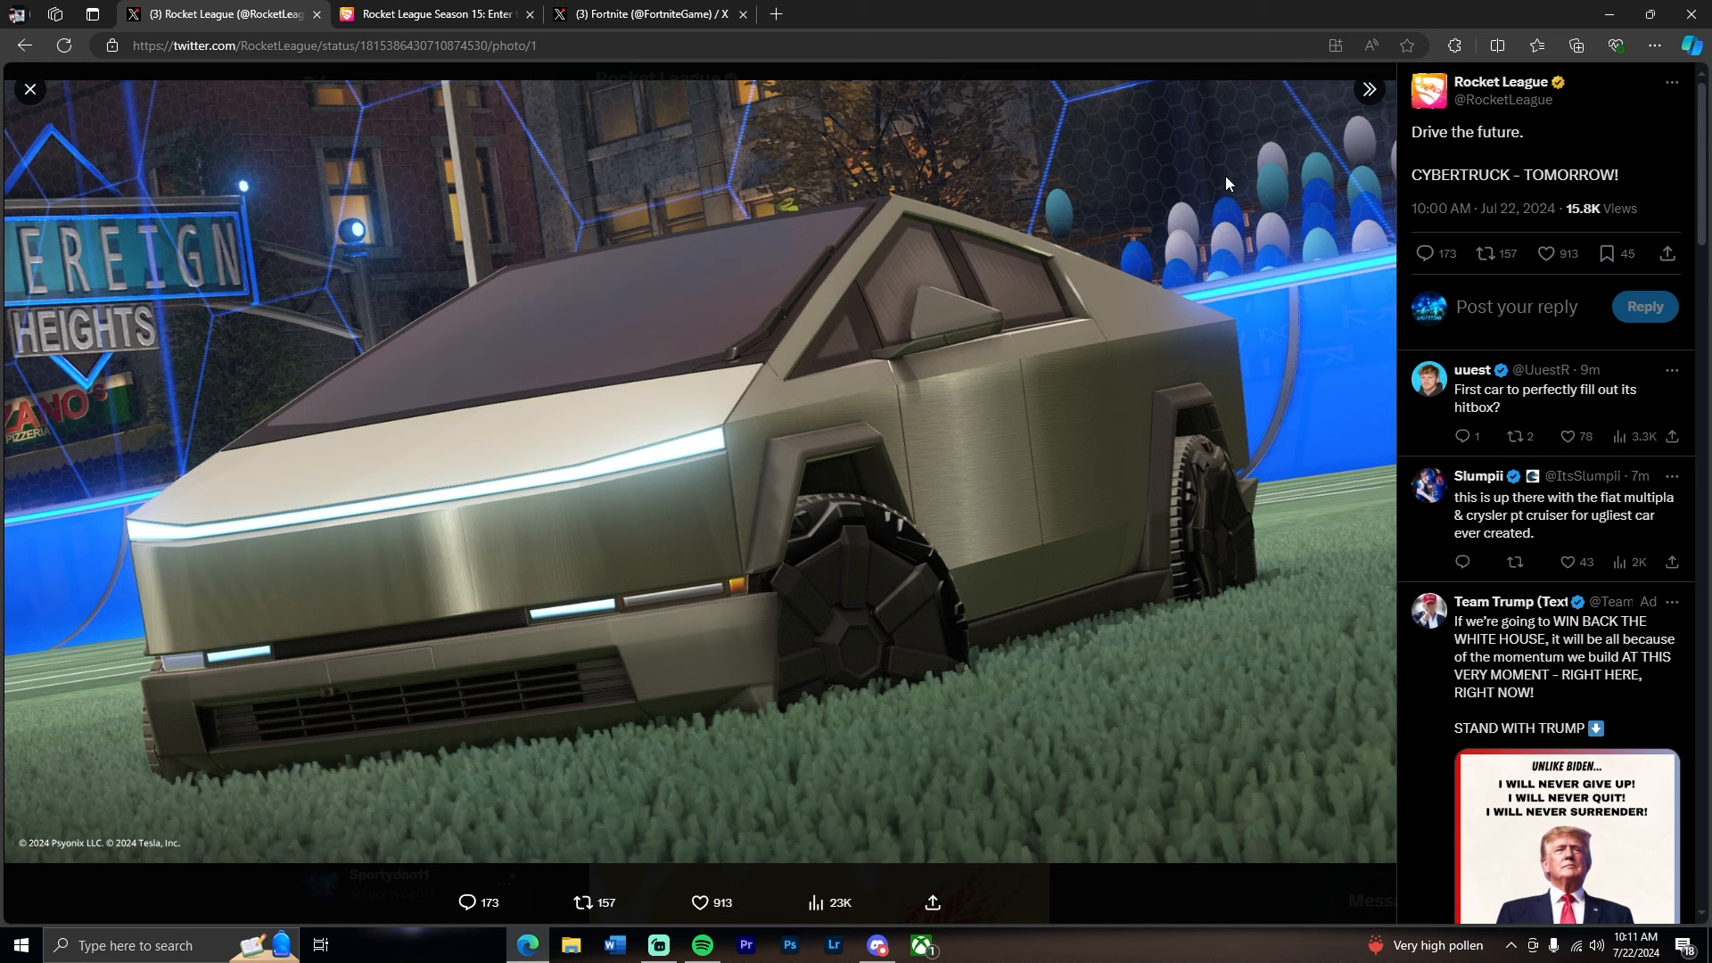
click(1546, 253)
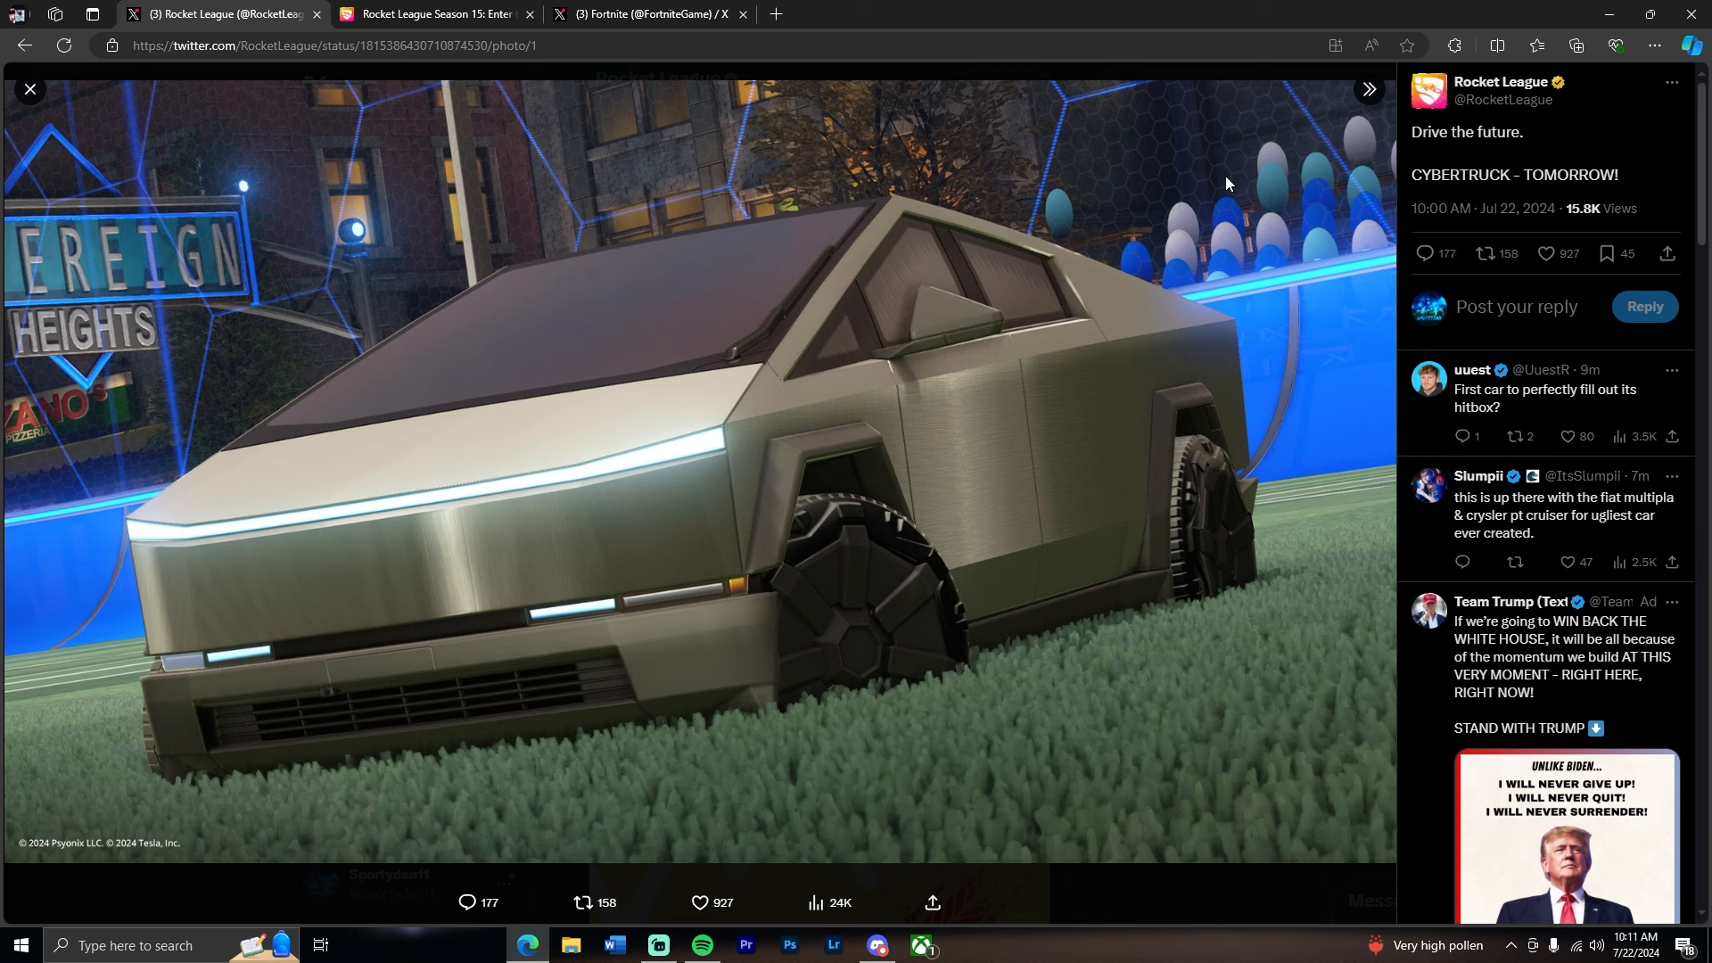
click(583, 902)
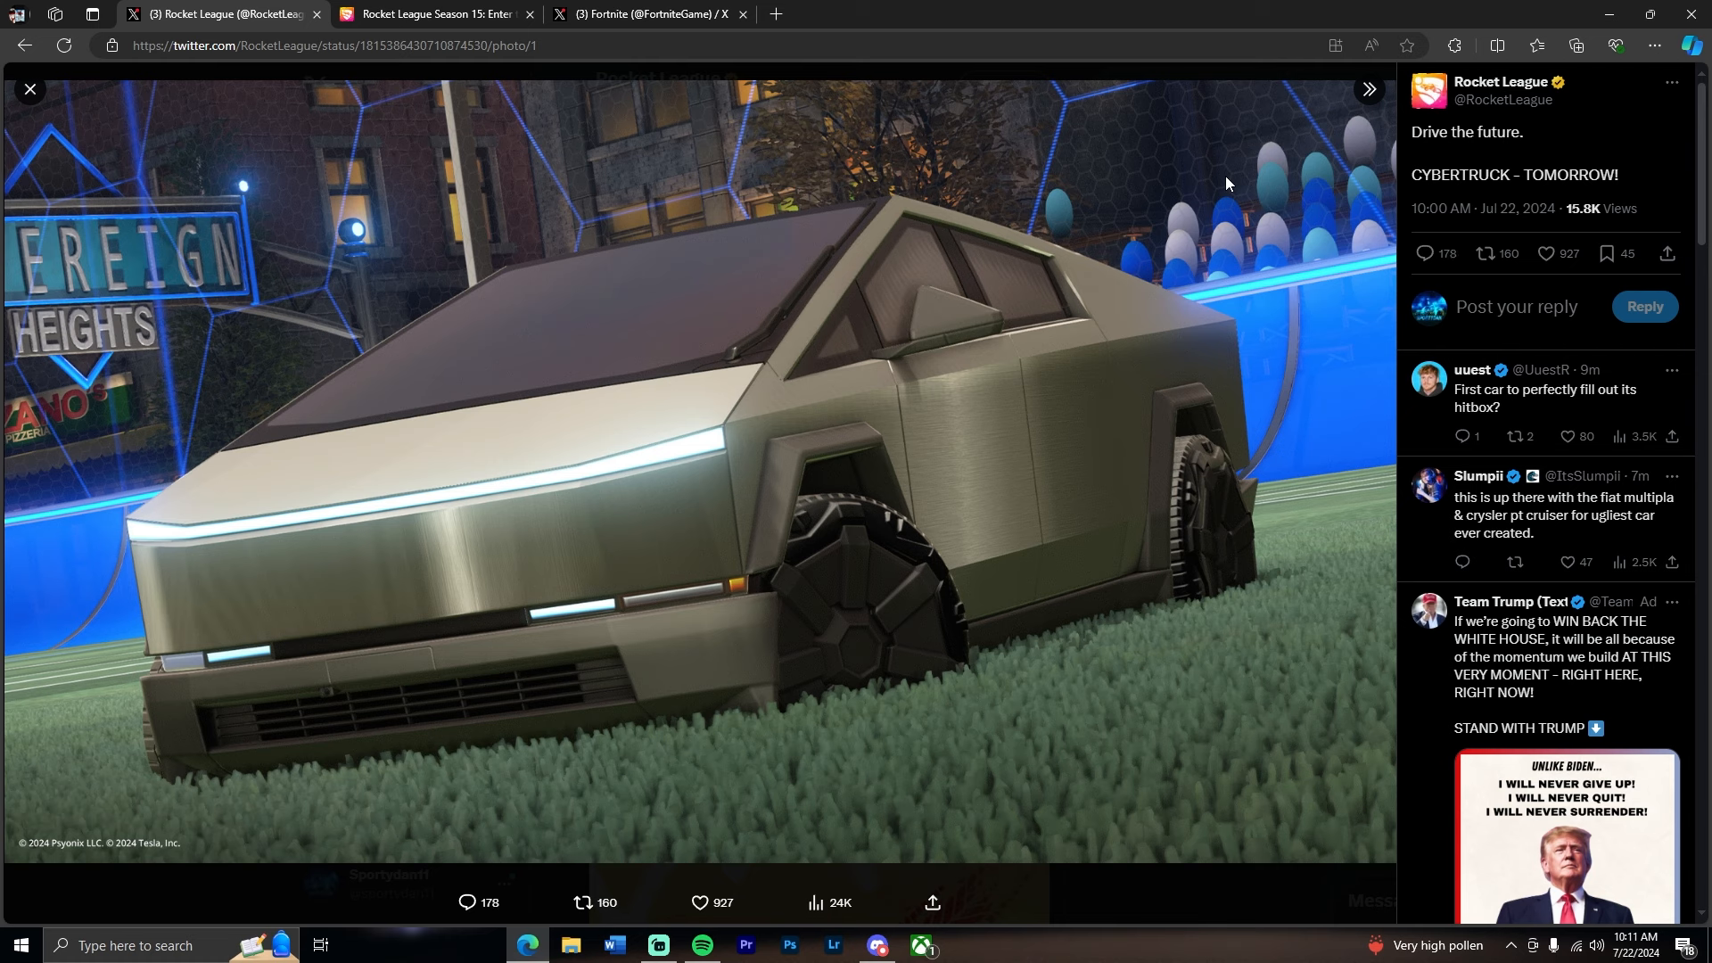
click(587, 902)
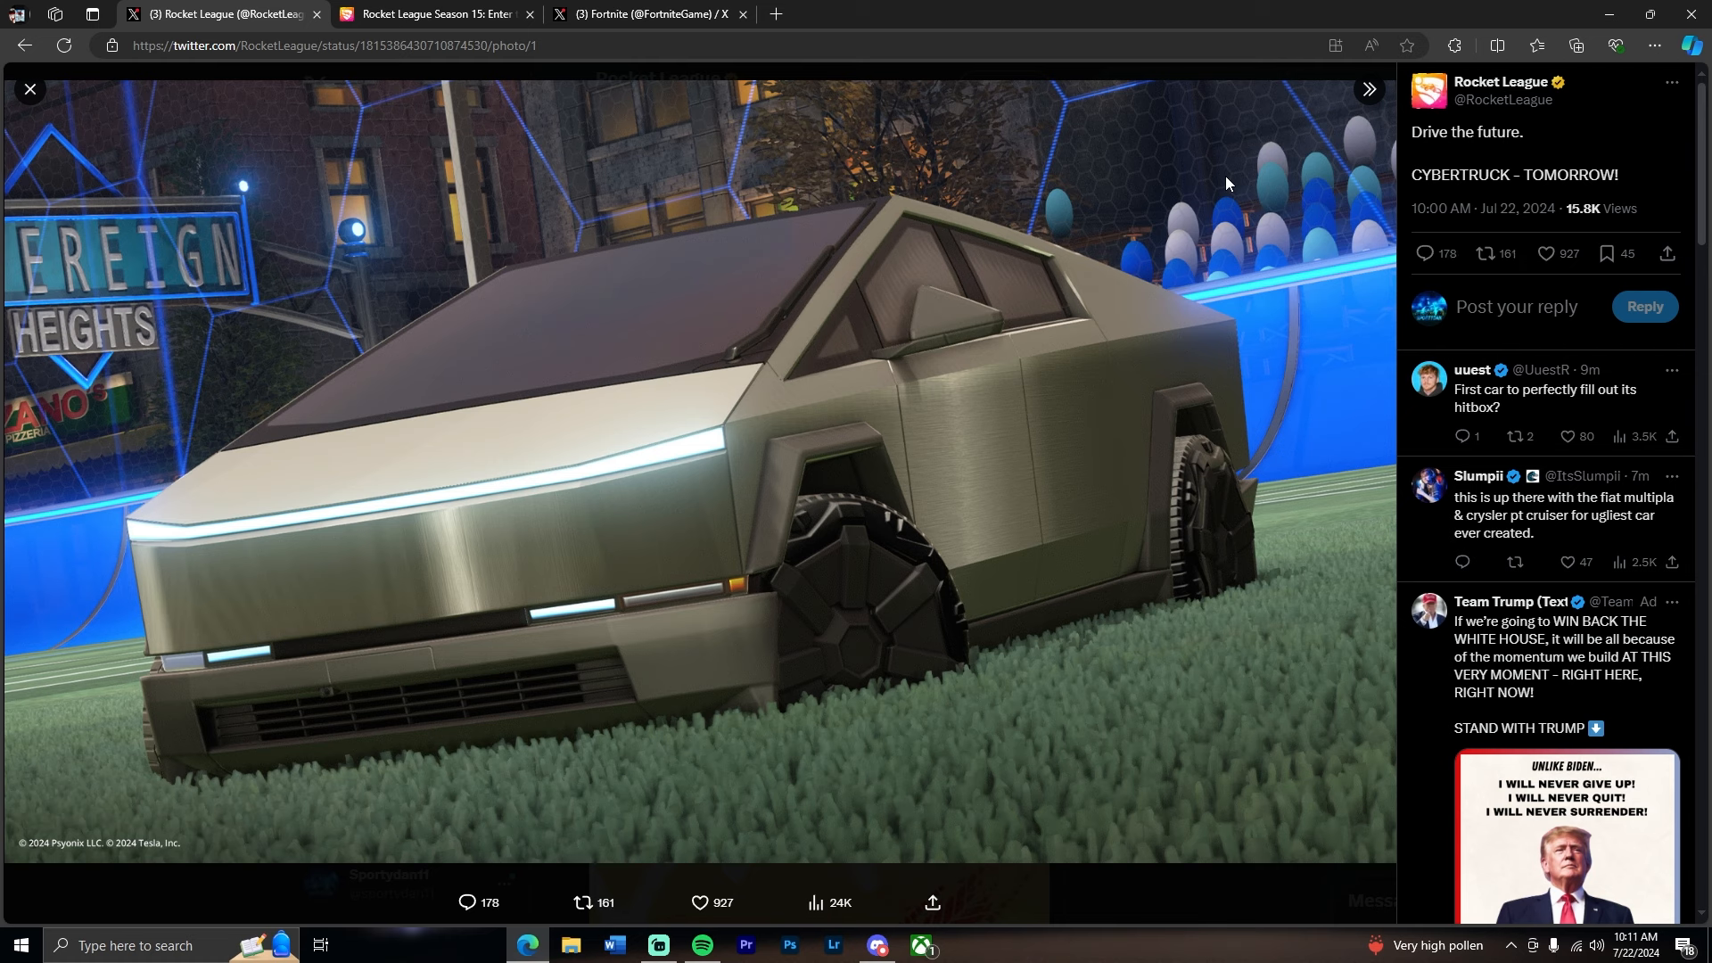